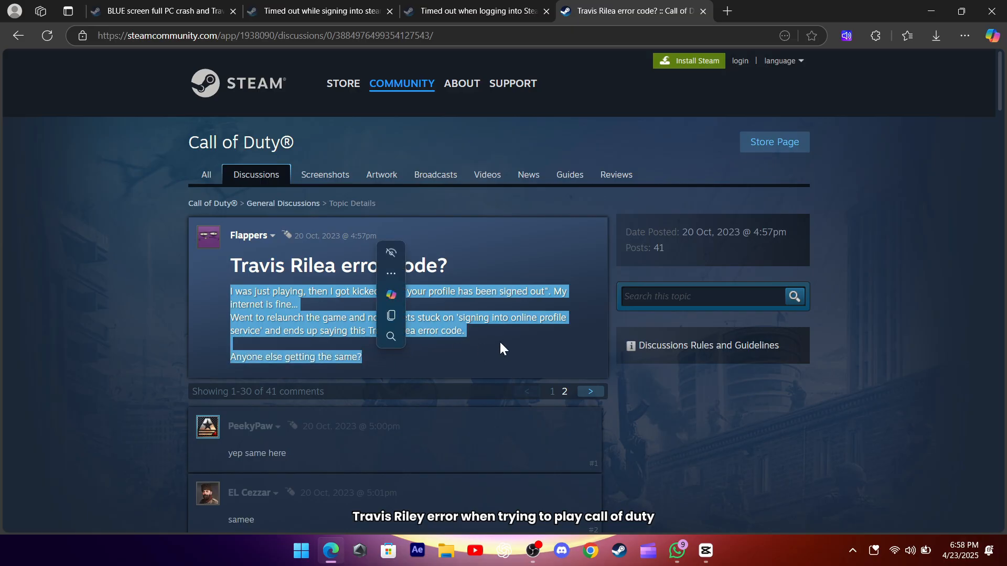
{"action": "left_click", "coordinate": [502, 349]}
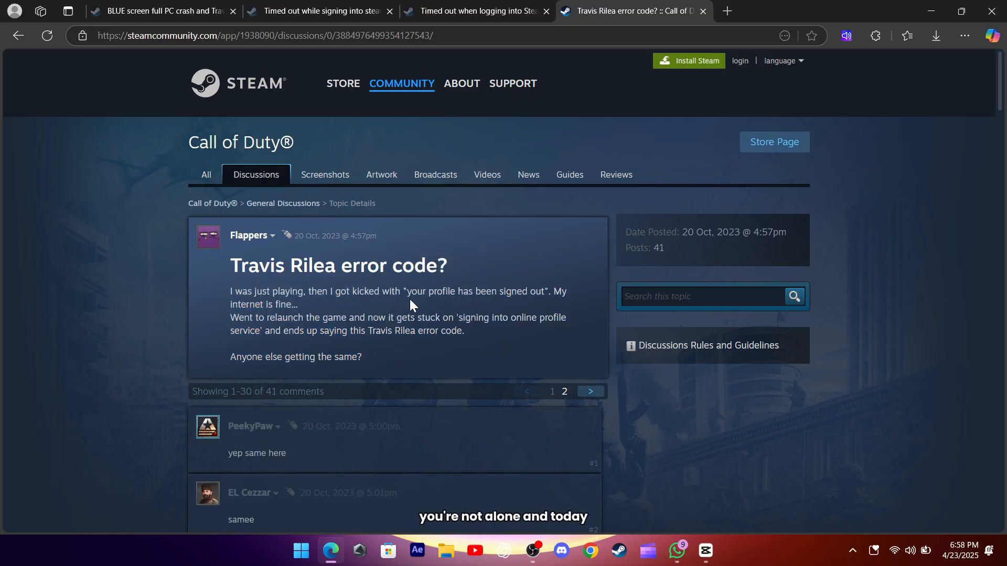
{"action": "left_click_drag", "start_coordinate": [408, 290], "coordinate": [545, 291]}
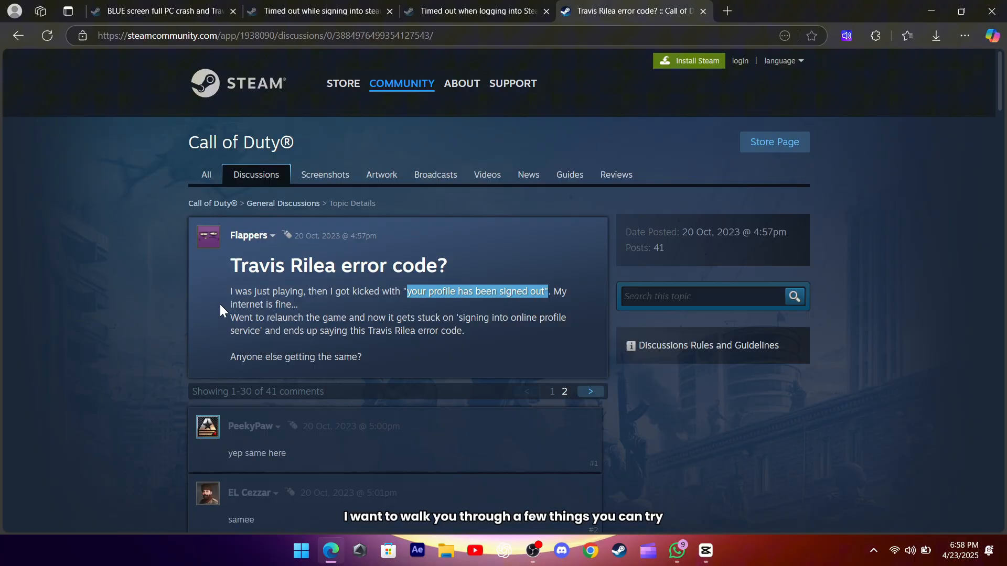
{"action": "left_click", "coordinate": [481, 11]}
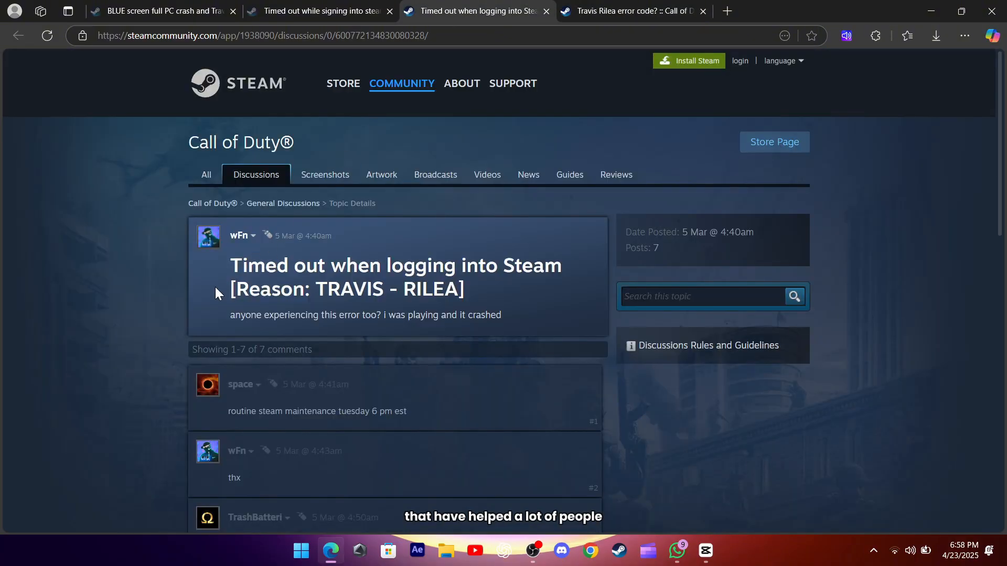
{"action": "left_click_drag", "start_coordinate": [230, 265], "coordinate": [481, 315]}
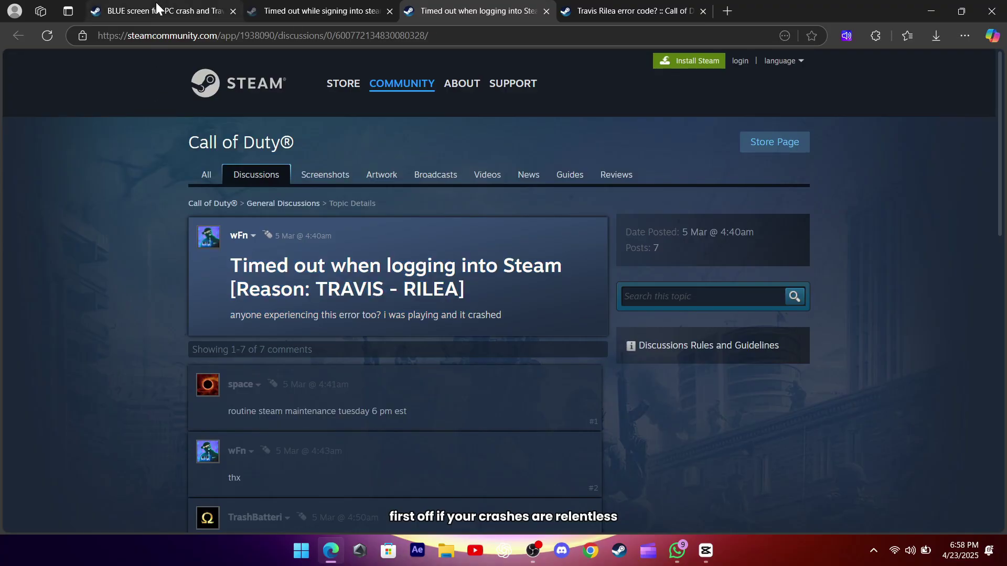
- Read the BLUE screen crash and Travis Rilea error thread down to its last reply
{"action": "left_click", "coordinate": [158, 9]}
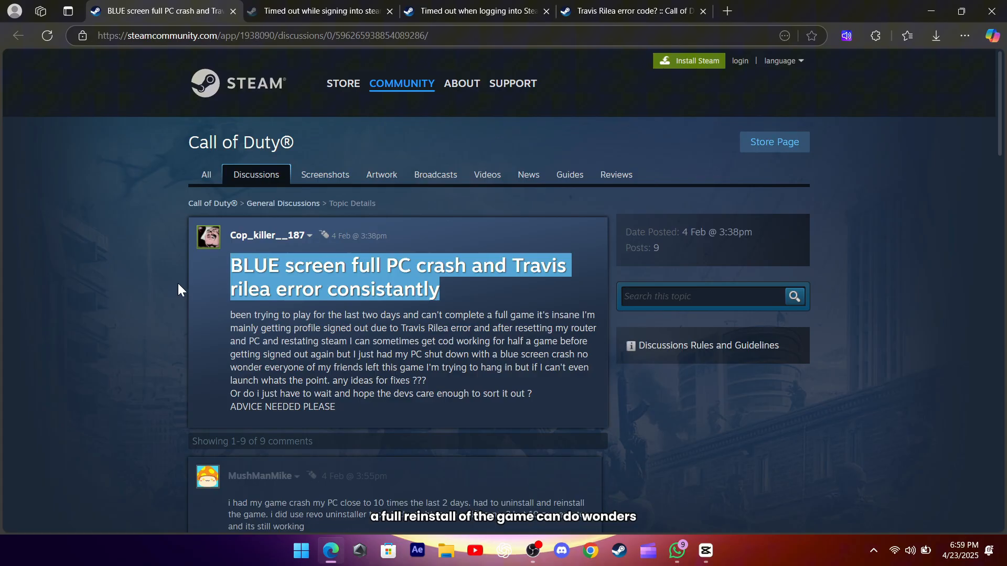
{"action": "scroll", "scroll_direction": "down", "scroll_amount": 3}
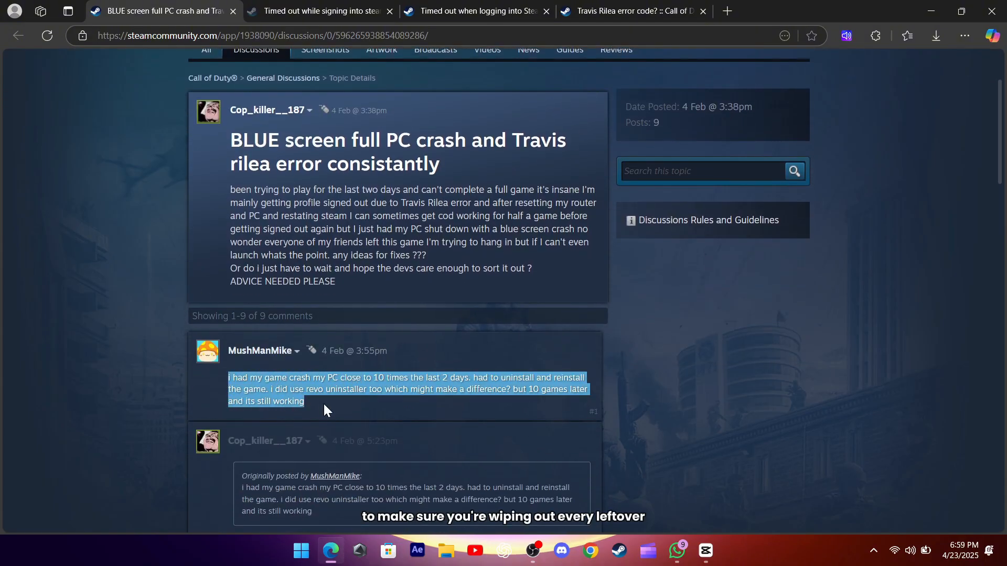
{"action": "scroll", "scroll_direction": "down", "scroll_amount": 3}
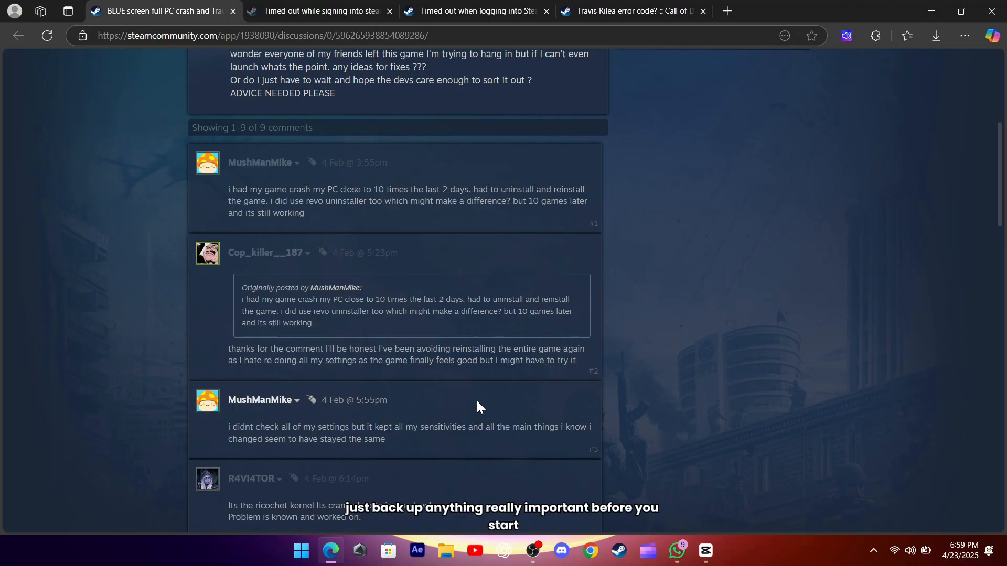
{"action": "scroll", "scroll_direction": "down", "scroll_amount": 3}
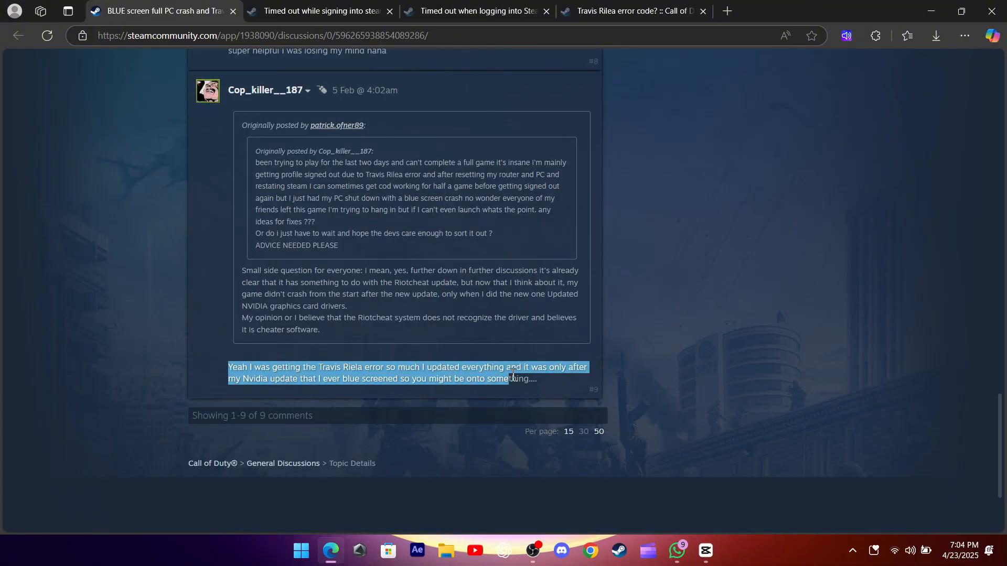
{"action": "double_click", "coordinate": [252, 380]}
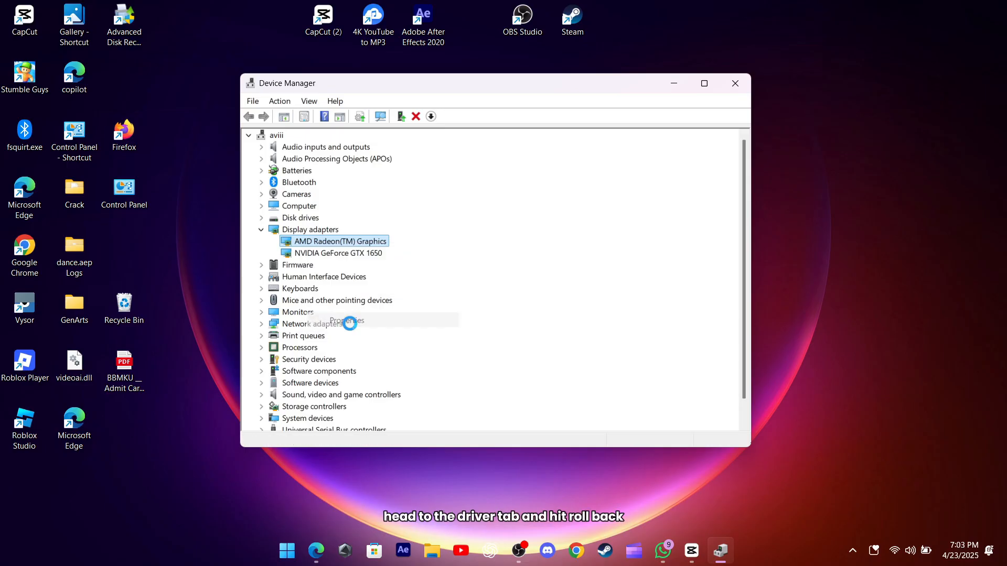
- Show the AMD Radeon(TM) Graphics adapter's properties with its driver details
{"action": "left_click", "coordinate": [346, 322]}
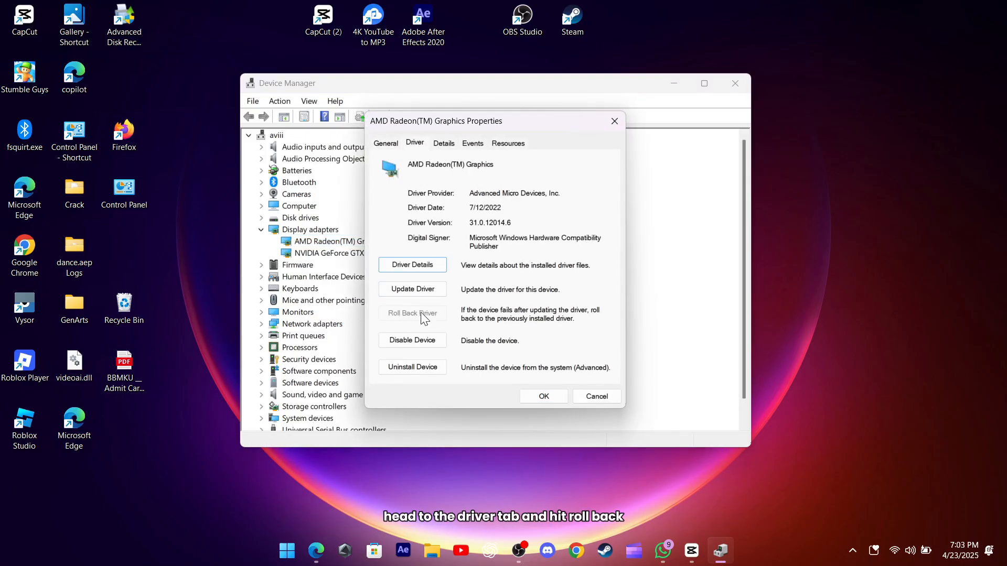
{"action": "mouse_move", "coordinate": [521, 357]}
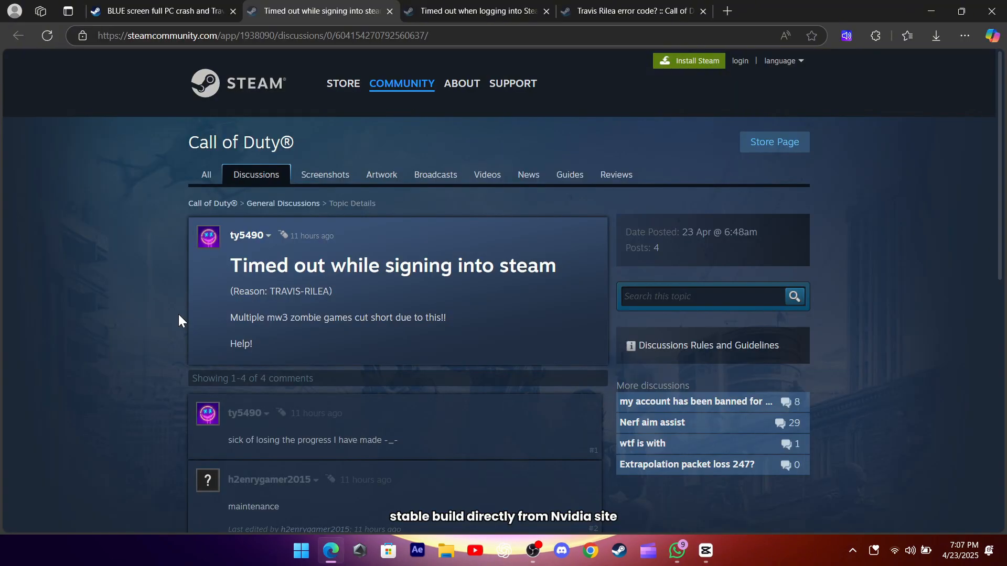
- Return to the 'Timed out when logging into Steam' thread and read through its comments
{"action": "scroll", "scroll_direction": "down", "scroll_amount": 3}
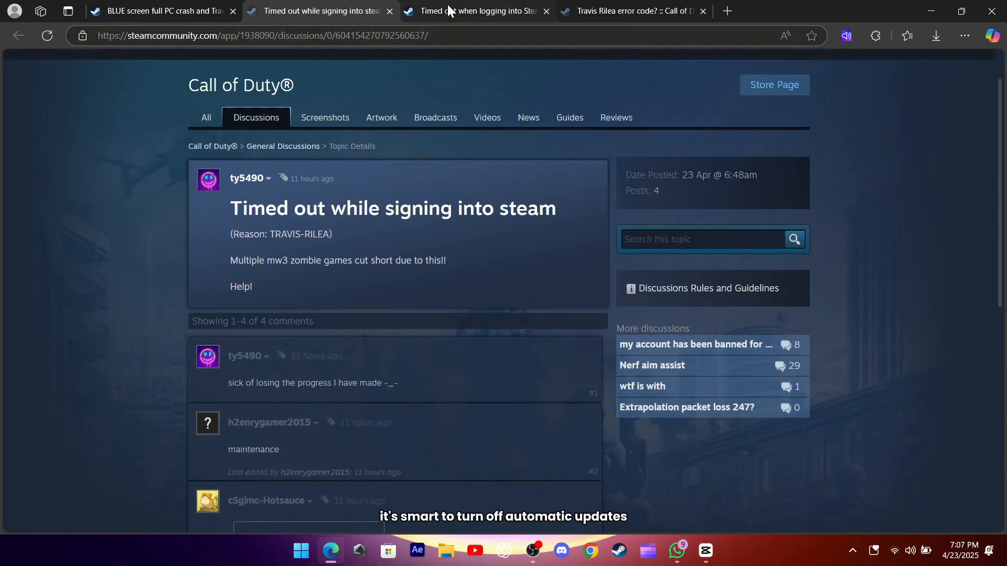
{"action": "left_click", "coordinate": [475, 11]}
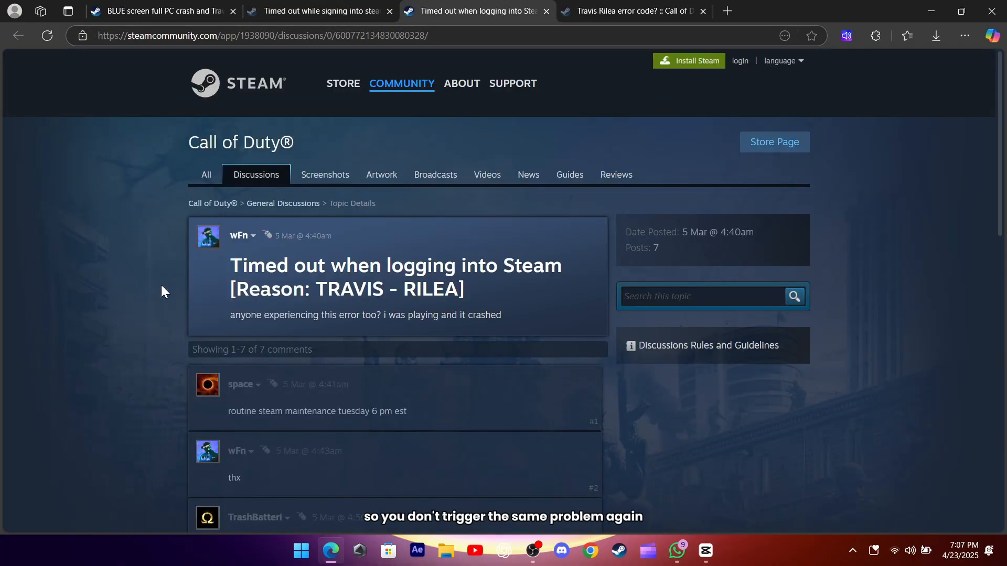
{"action": "scroll", "scroll_direction": "down", "scroll_amount": 3}
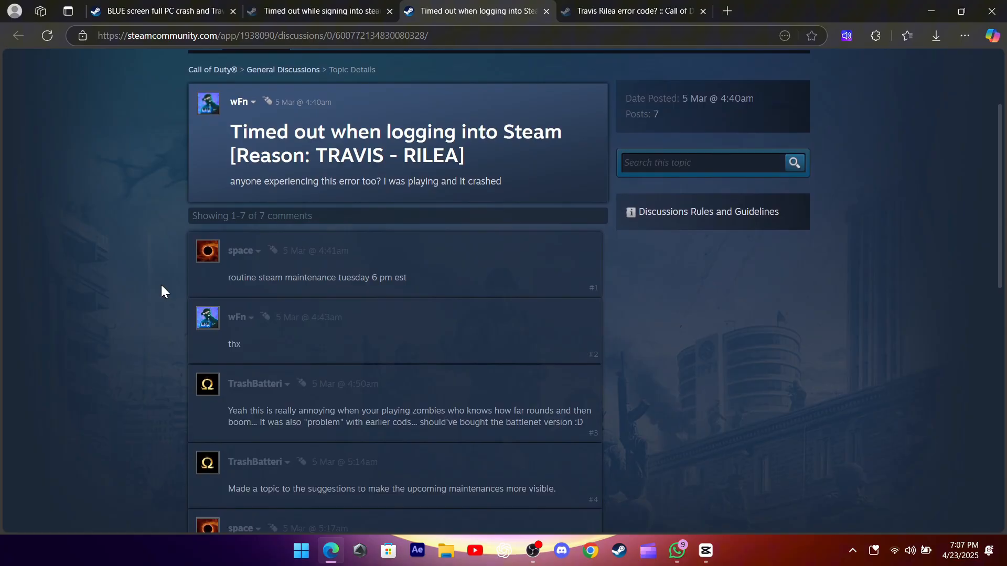
{"action": "scroll", "scroll_direction": "down", "scroll_amount": 3}
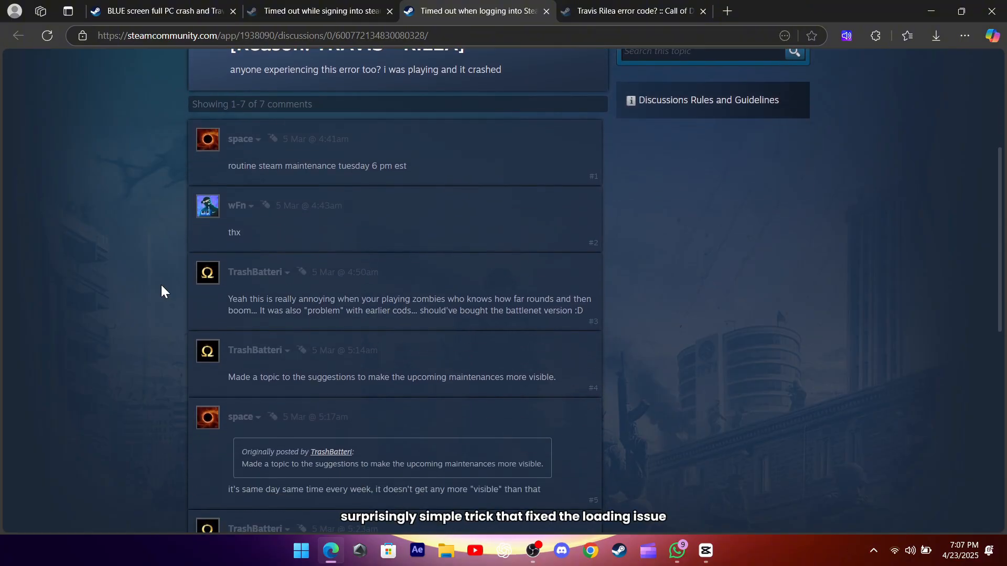
{"action": "scroll", "scroll_direction": "down", "scroll_amount": 3}
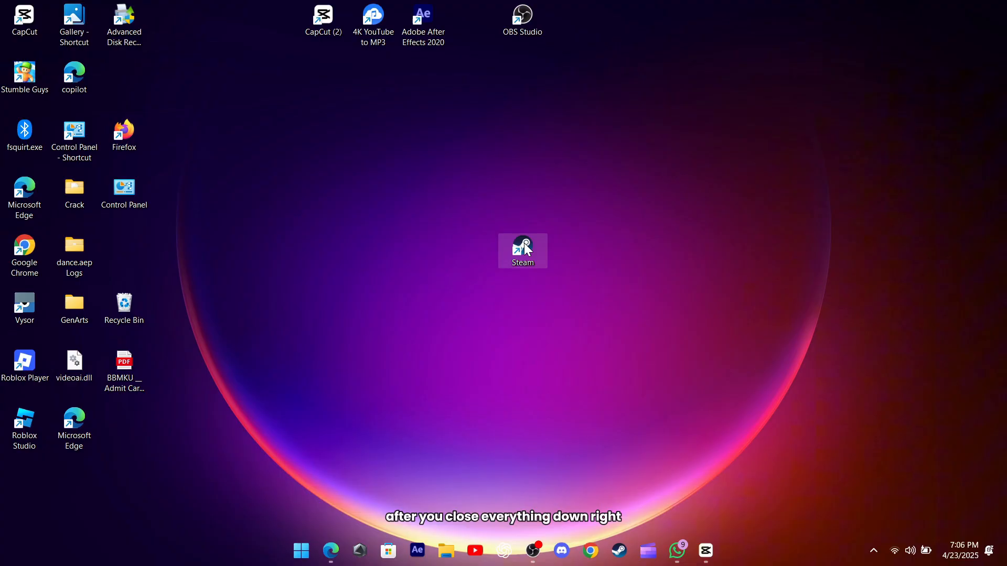
- Set the Steam shortcut's Compatibility options to run the program as an administrator
{"action": "right_click", "coordinate": [522, 249]}
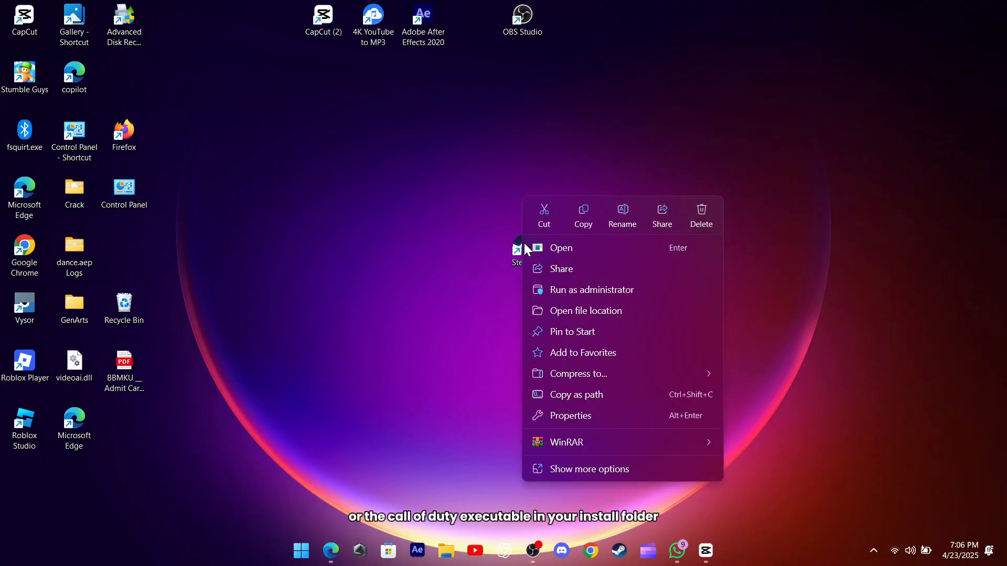
{"action": "mouse_move", "coordinate": [585, 293]}
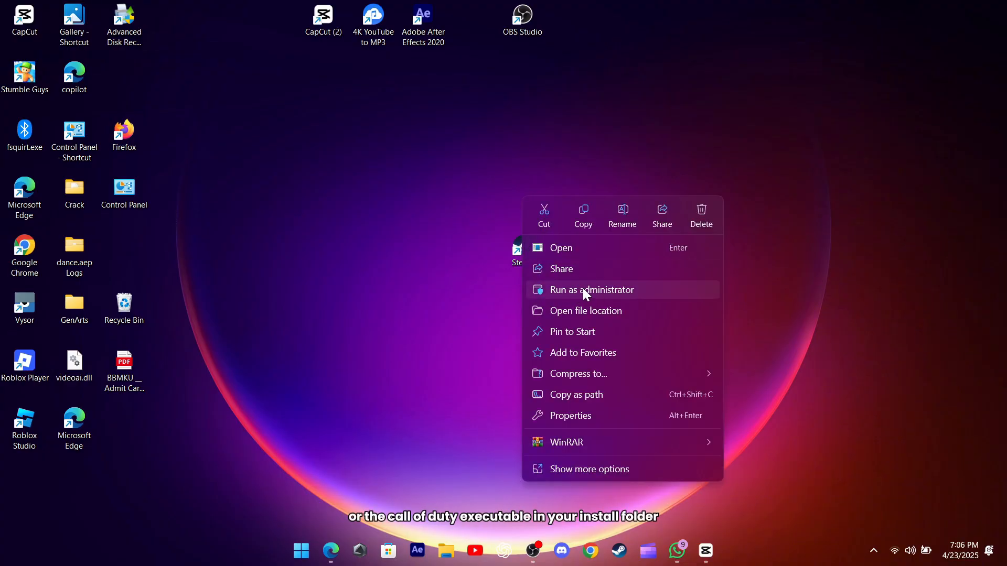
{"action": "mouse_move", "coordinate": [528, 297]}
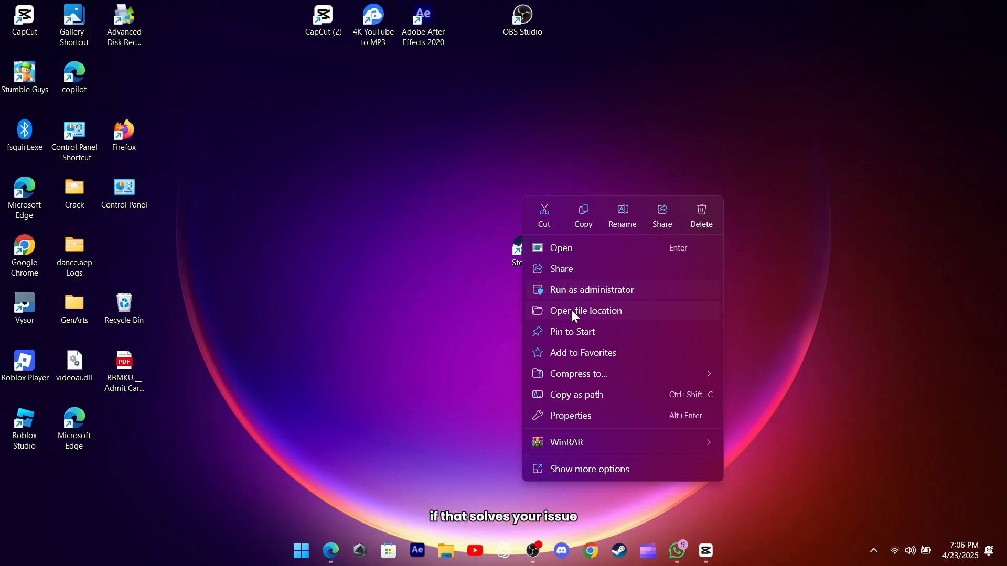
{"action": "left_click", "coordinate": [570, 416]}
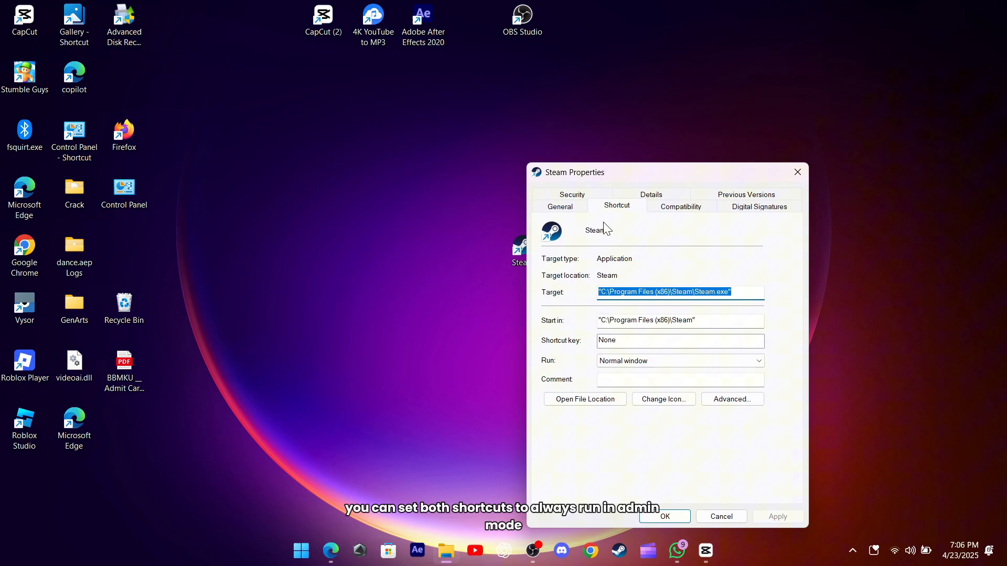
{"action": "left_click", "coordinate": [680, 207]}
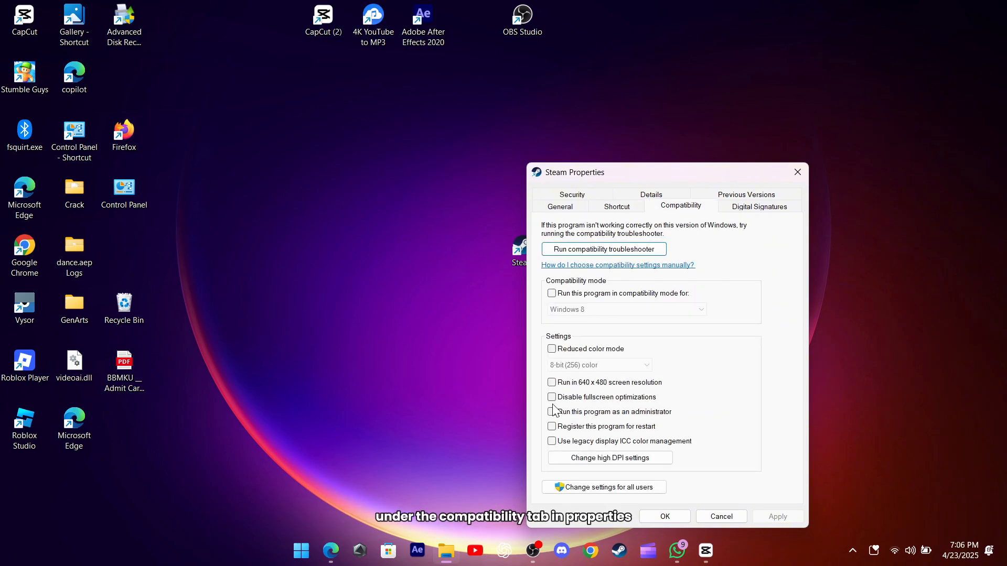
{"action": "left_click", "coordinate": [552, 411]}
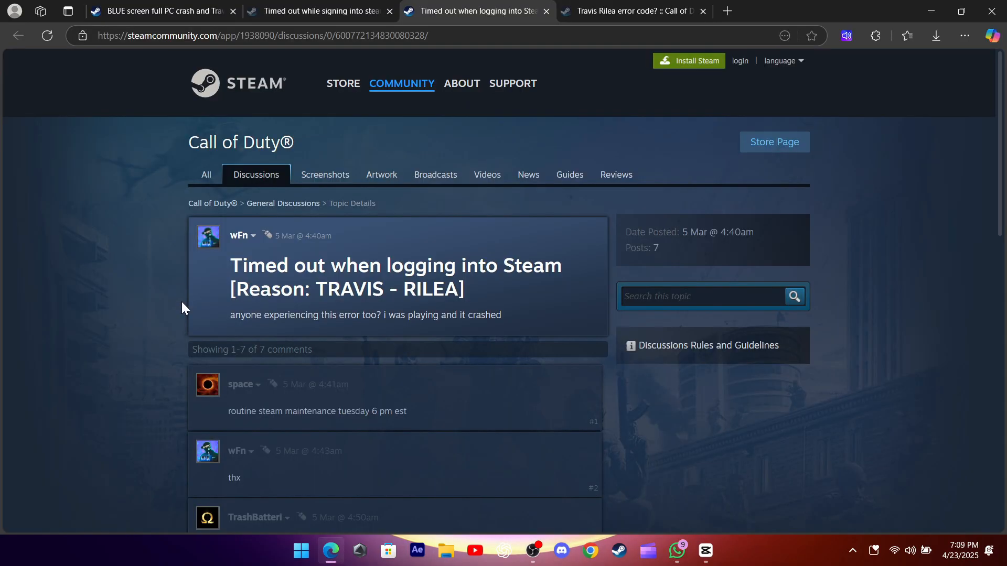
{"action": "triple_click", "coordinate": [317, 411]}
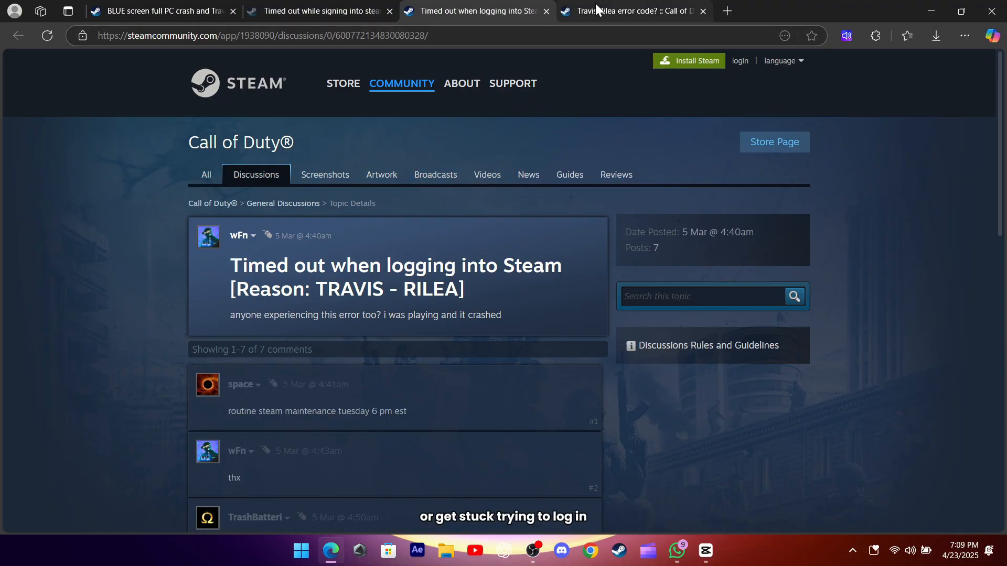
- Read the Travis Rilea error code thread past the AMD Anti-Lag+ false-ban explanation to reply 28
{"action": "left_click", "coordinate": [632, 11]}
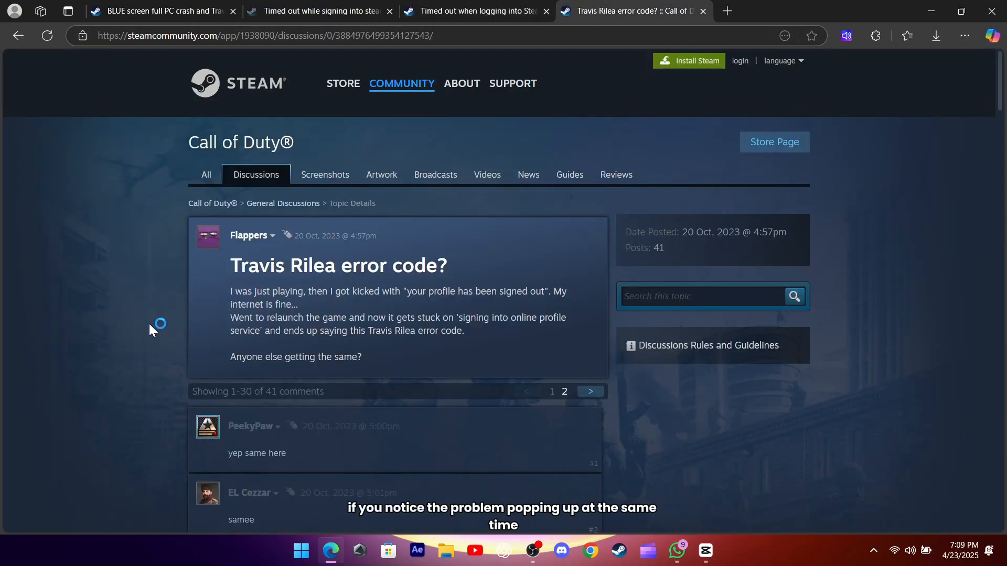
{"action": "scroll", "scroll_direction": "down", "scroll_amount": 3}
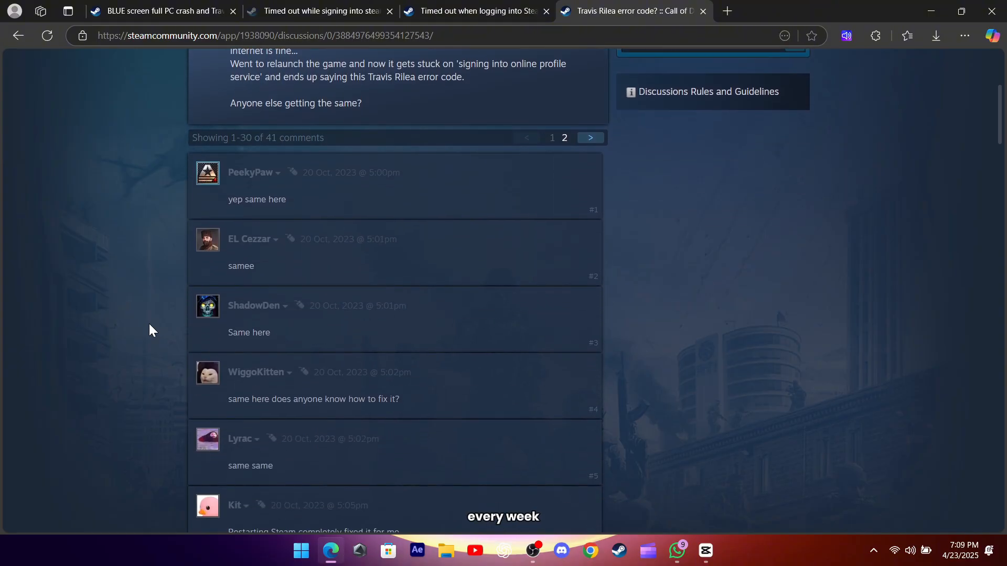
{"action": "scroll", "scroll_direction": "down", "scroll_amount": 3}
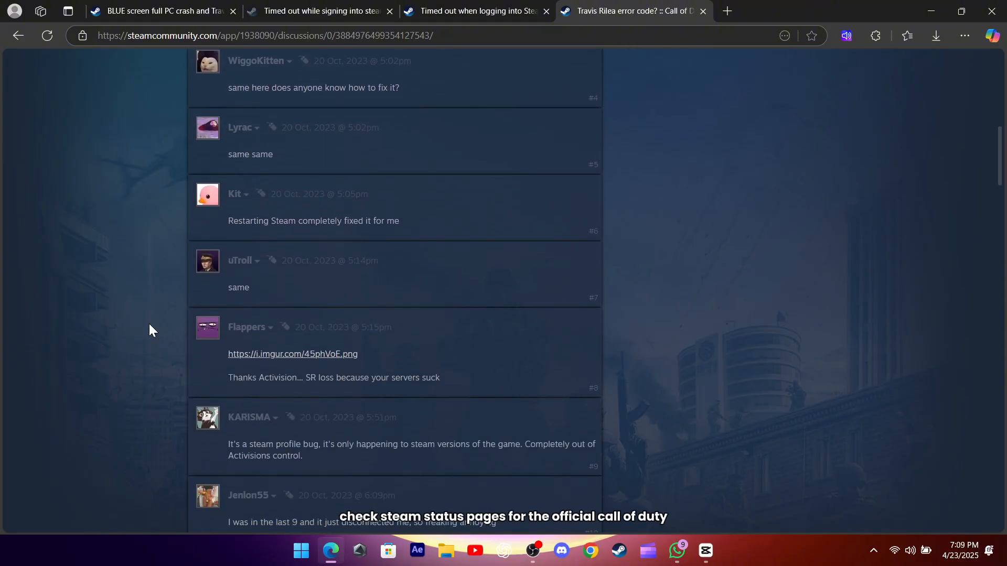
{"action": "scroll", "scroll_direction": "down", "scroll_amount": 3}
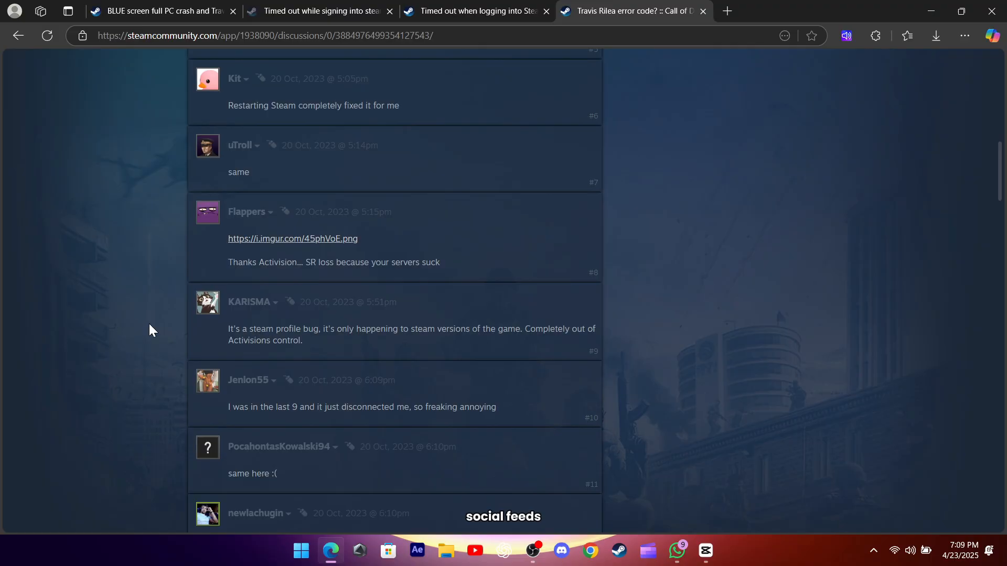
{"action": "scroll", "scroll_direction": "down", "scroll_amount": 3}
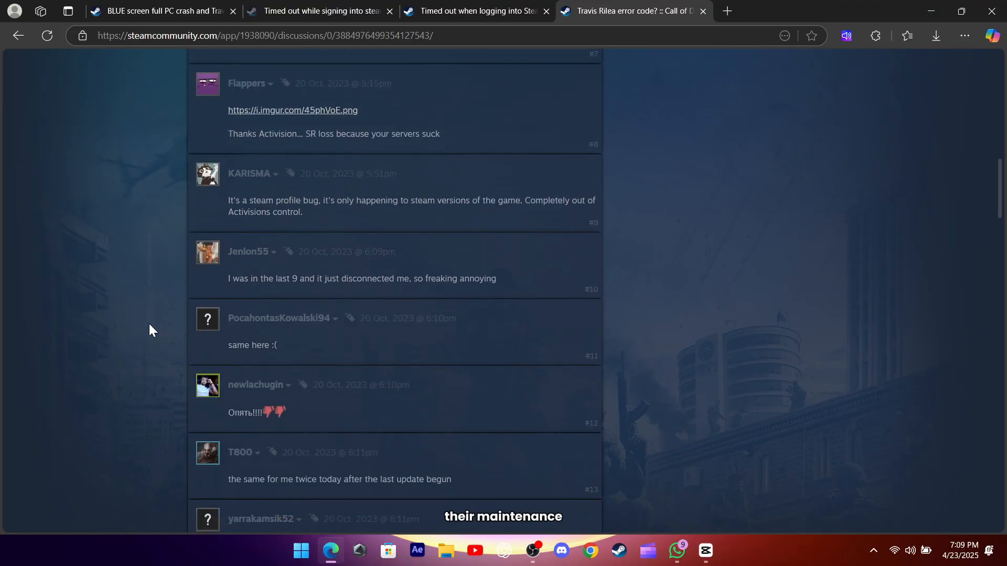
{"action": "scroll", "scroll_direction": "down", "scroll_amount": 3}
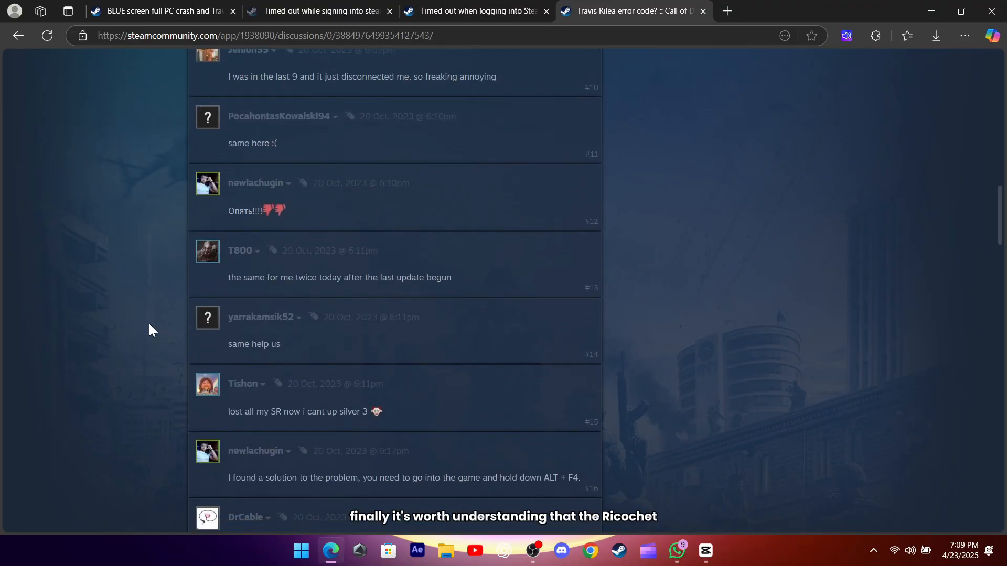
{"action": "scroll", "scroll_direction": "down", "scroll_amount": 3}
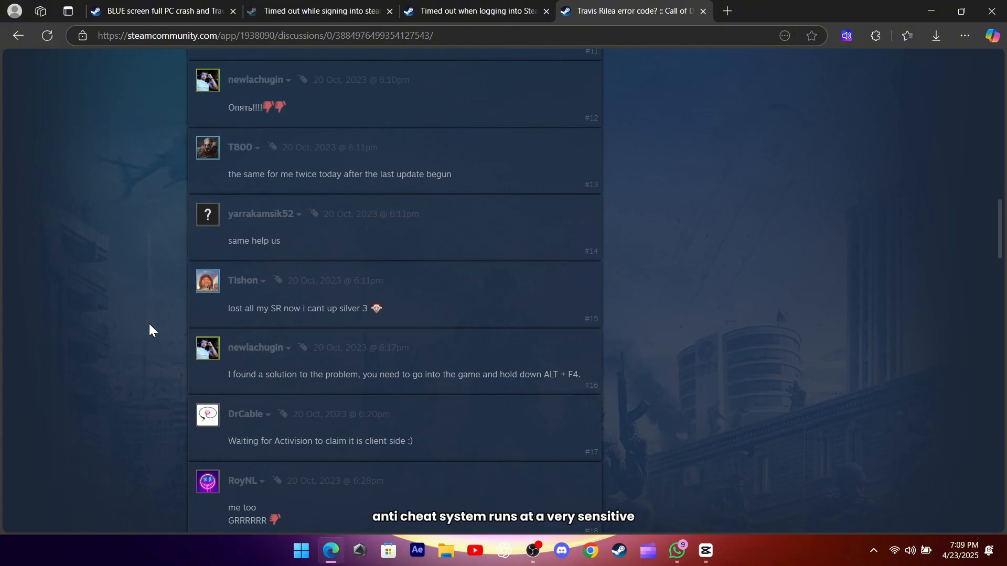
{"action": "scroll", "scroll_direction": "down", "scroll_amount": 3}
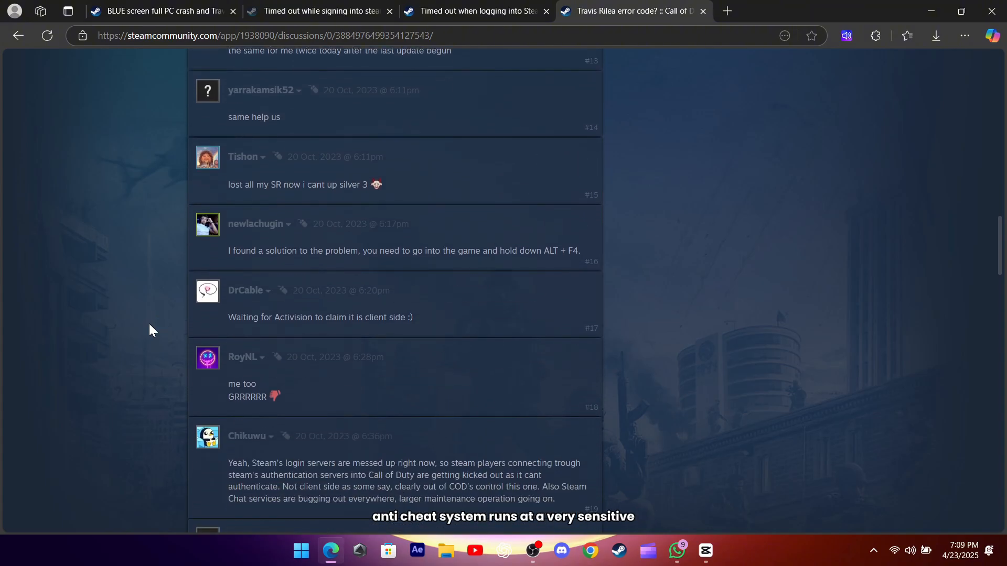
{"action": "scroll", "scroll_direction": "down", "scroll_amount": 3}
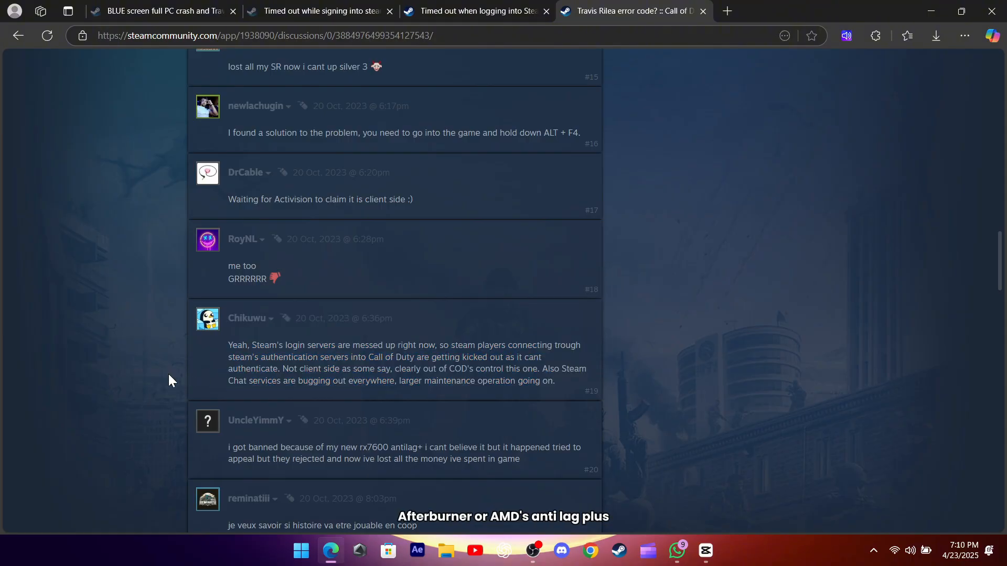
{"action": "scroll", "scroll_direction": "down", "scroll_amount": 3}
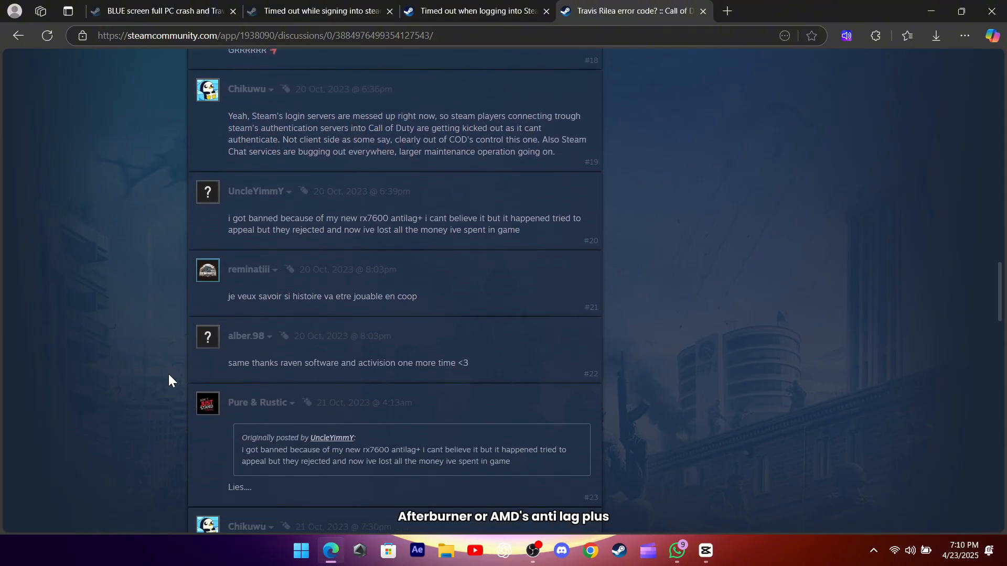
{"action": "scroll", "scroll_direction": "down", "scroll_amount": 3}
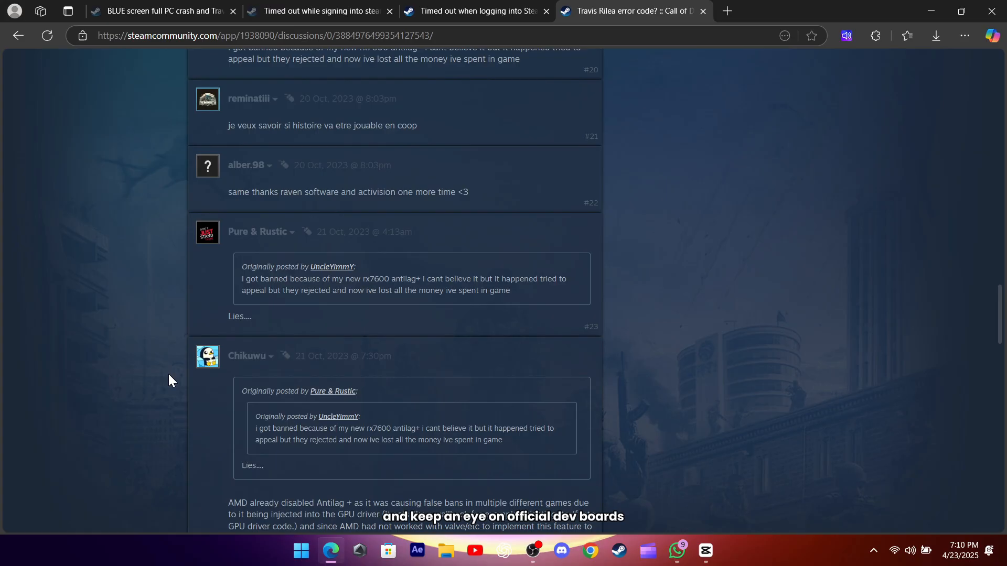
{"action": "scroll", "scroll_direction": "down", "scroll_amount": 3}
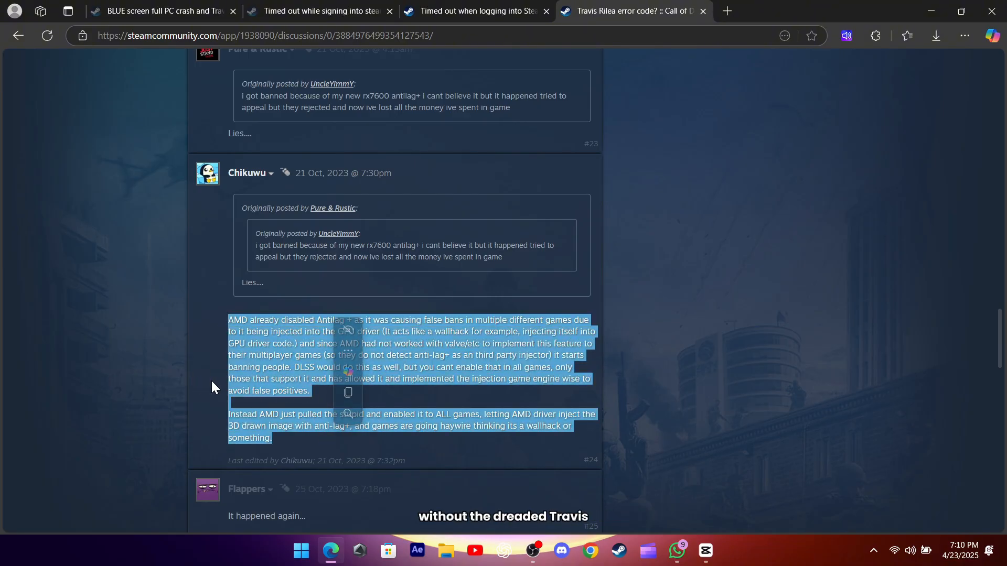
{"action": "scroll", "scroll_direction": "down", "scroll_amount": 3}
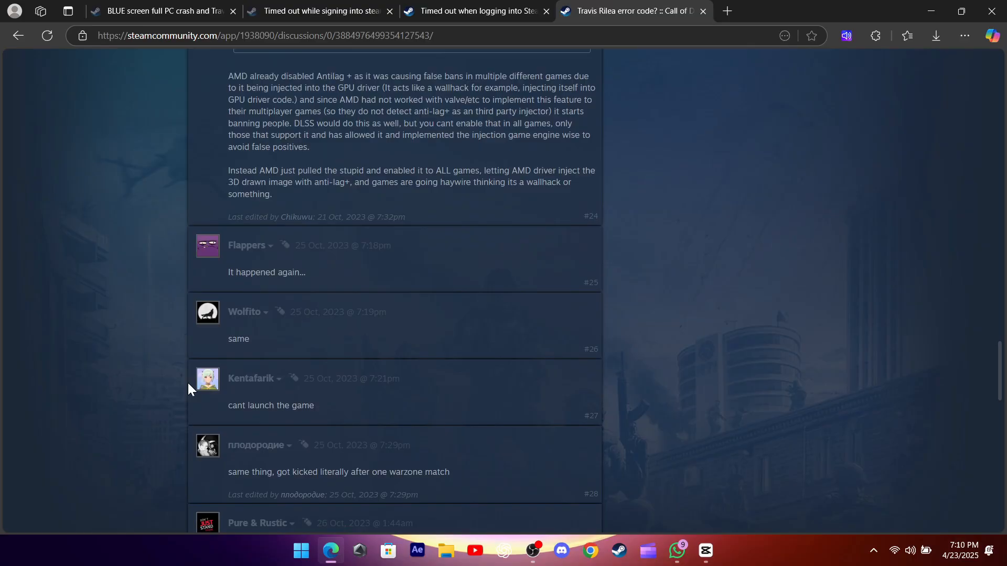